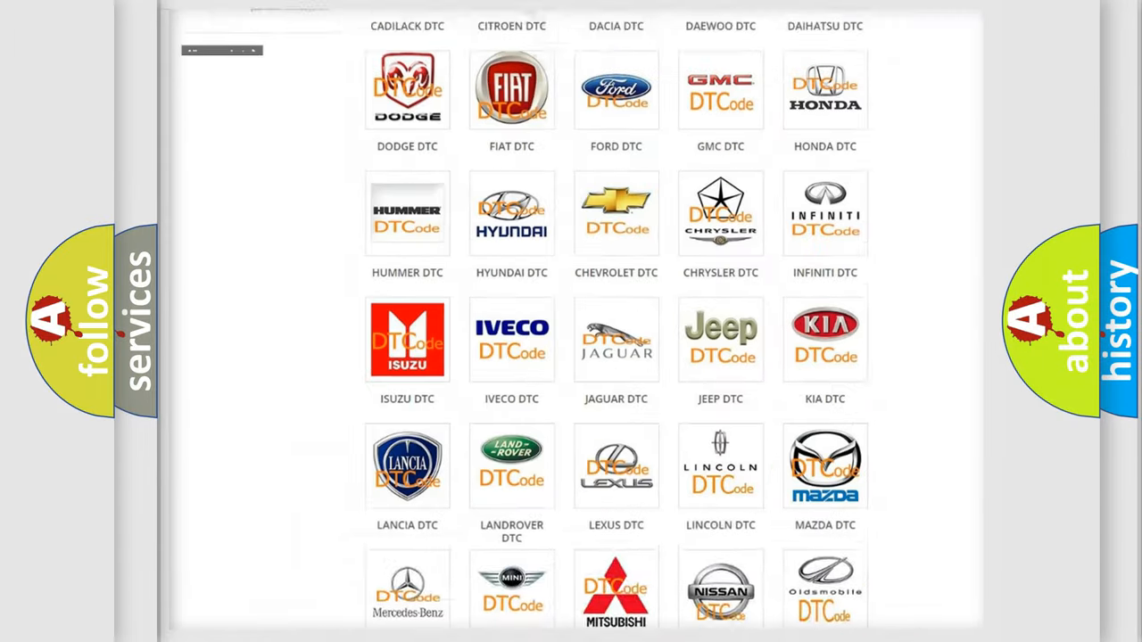
- Open the Nissan DTC logo and scroll through its long list of airbag code subcategories
scroll(up, 3)
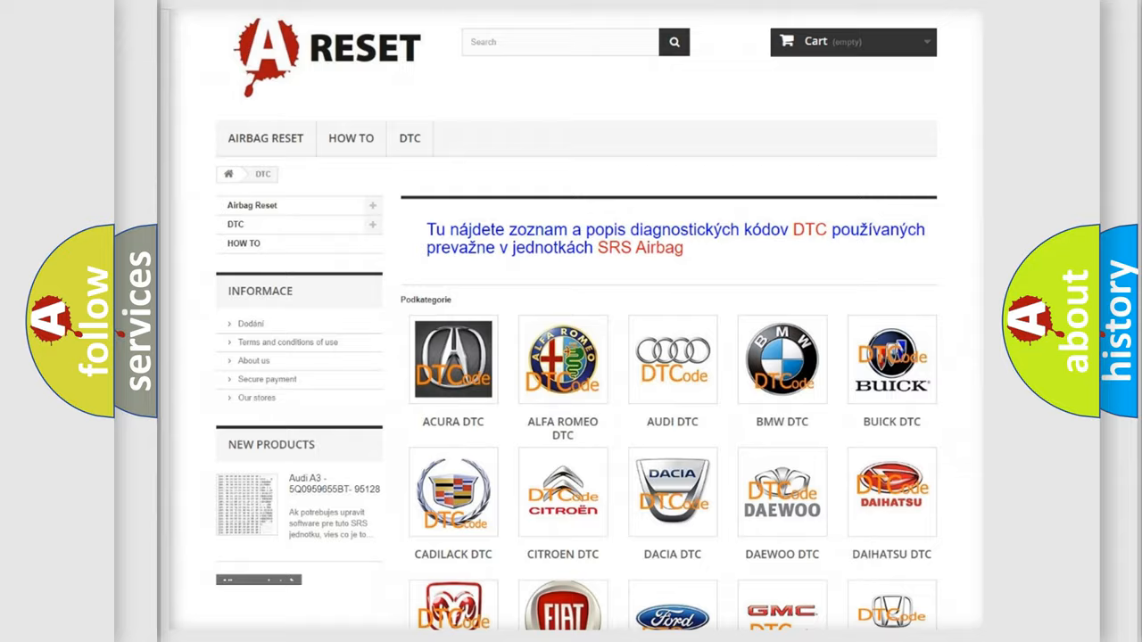
scroll(down, 3)
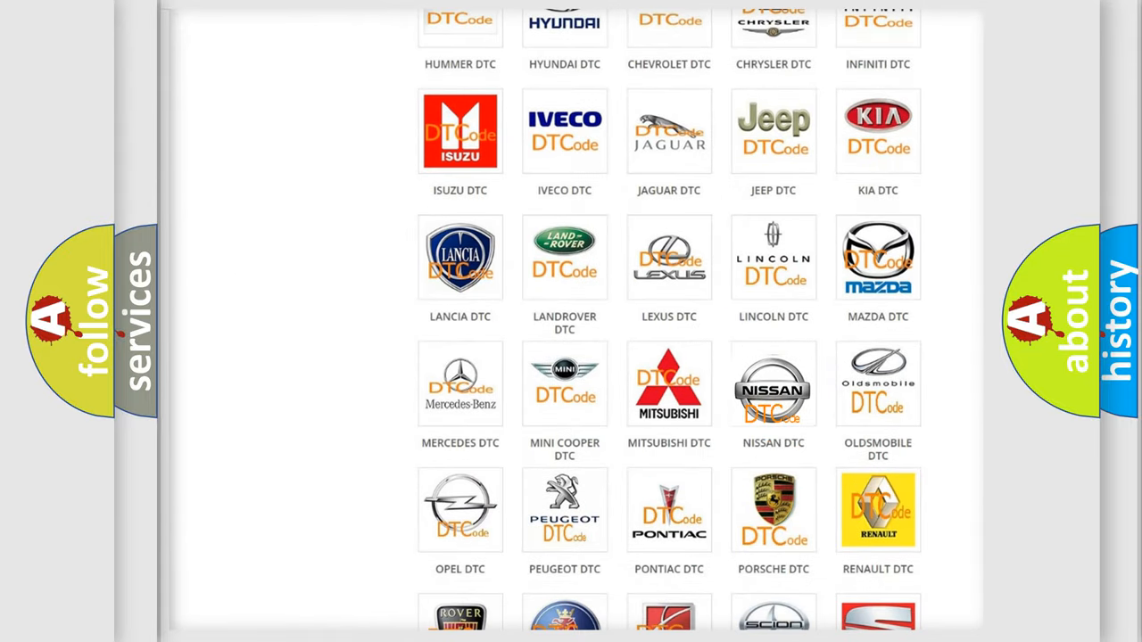
click(773, 391)
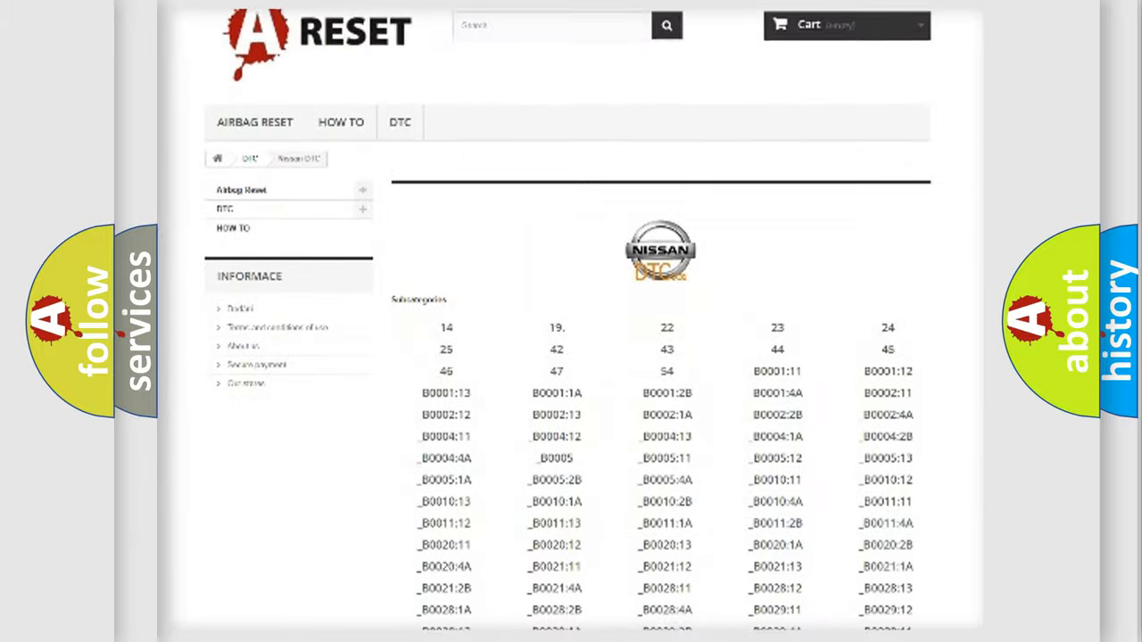
scroll(down, 3)
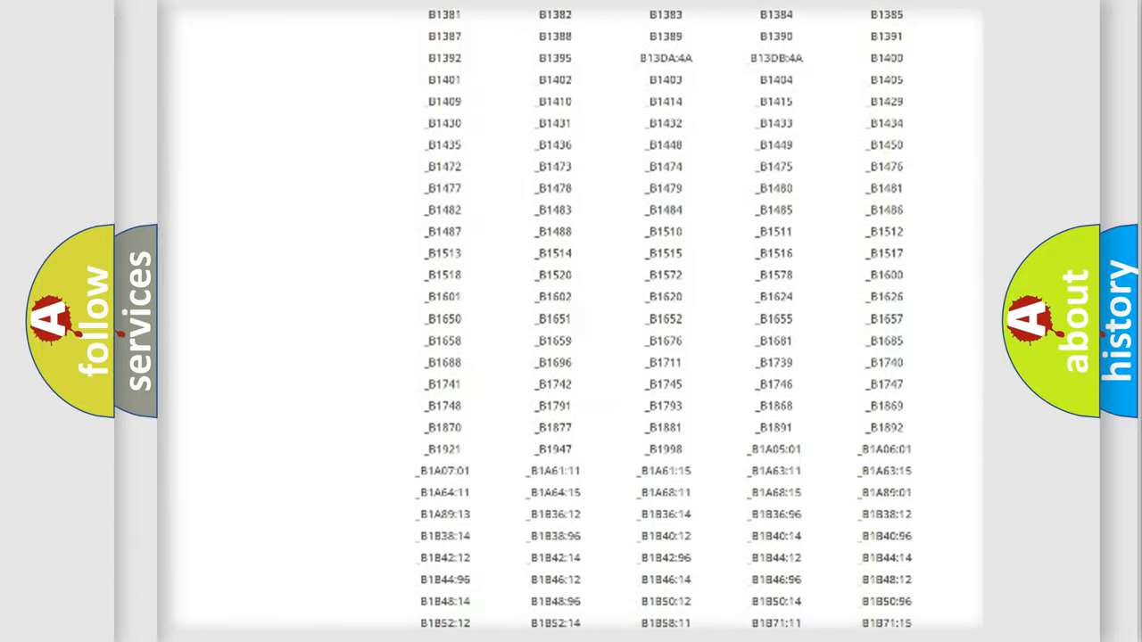
scroll(up, 3)
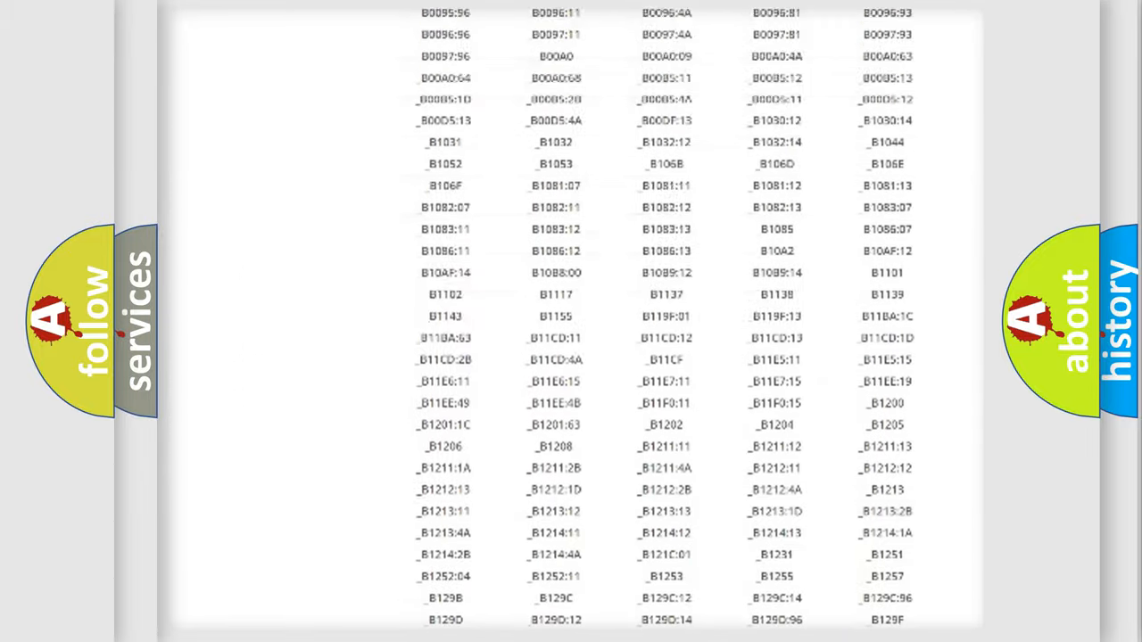
scroll(up, 3)
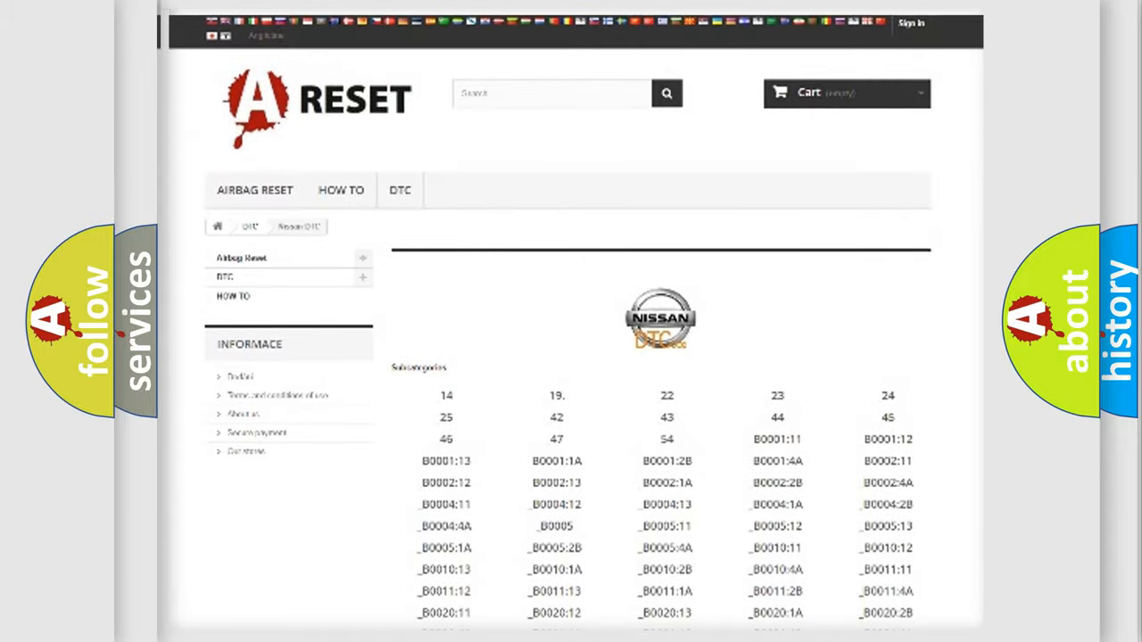